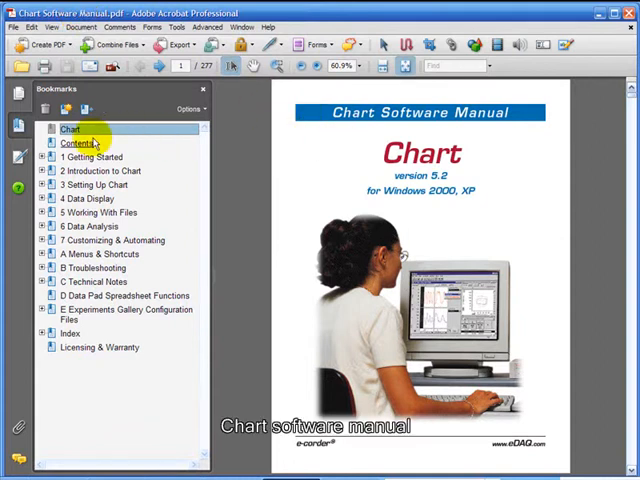
Jump via Bookmarks into the Chart manual and scroll through the Stimulator pages 68–70
click(77, 143)
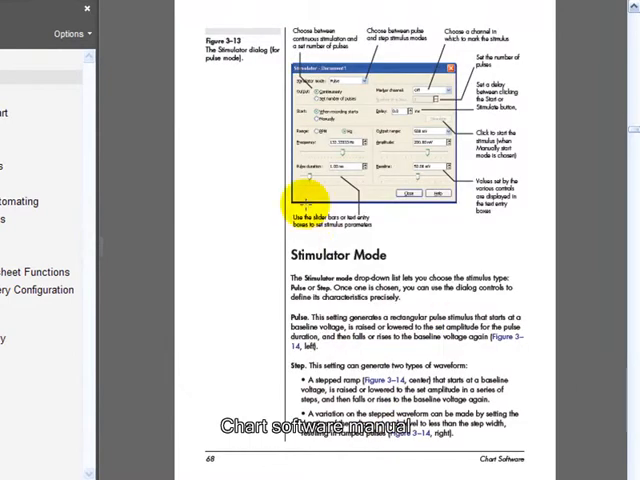
mouse_move(575, 405)
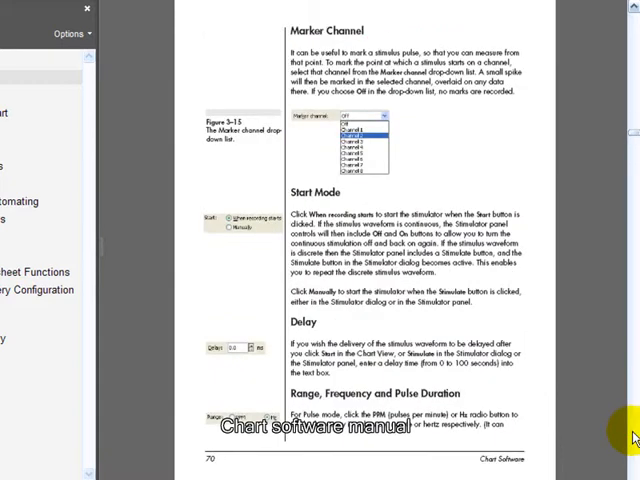
scroll(down, 3)
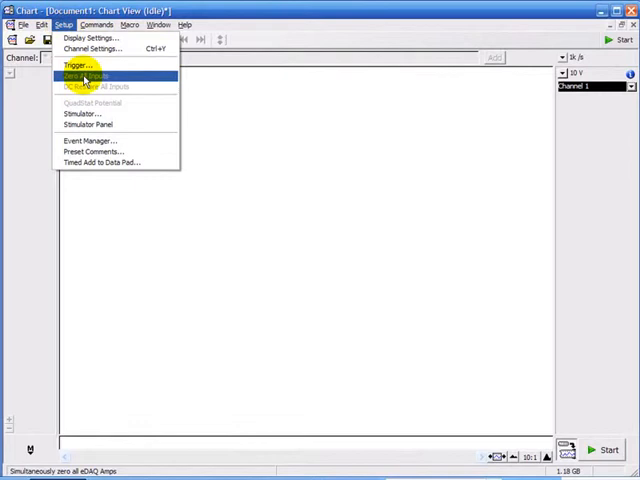
Choose Triangle in Stimulator mode and drag the Amplitude slider above zero
click(85, 113)
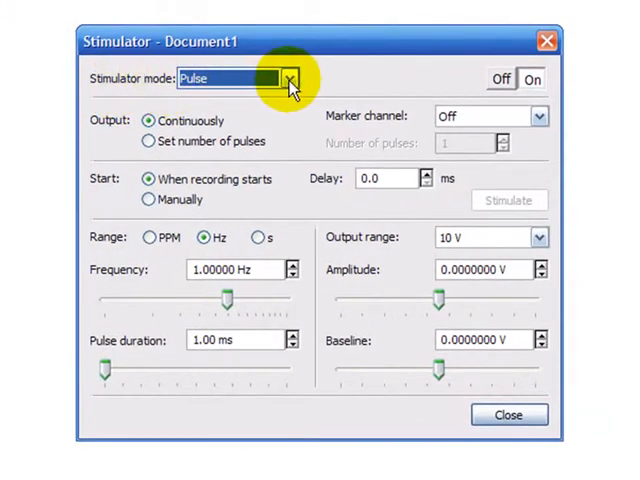
click(290, 78)
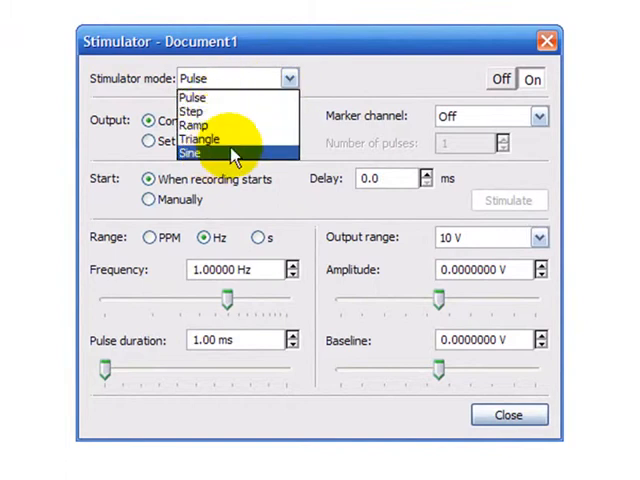
click(199, 139)
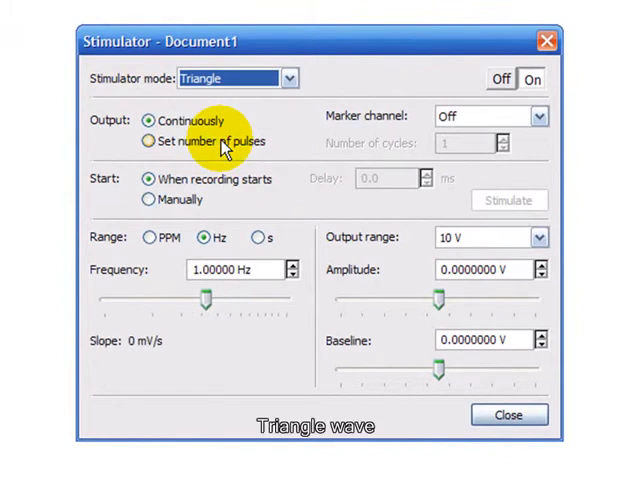
mouse_move(175, 125)
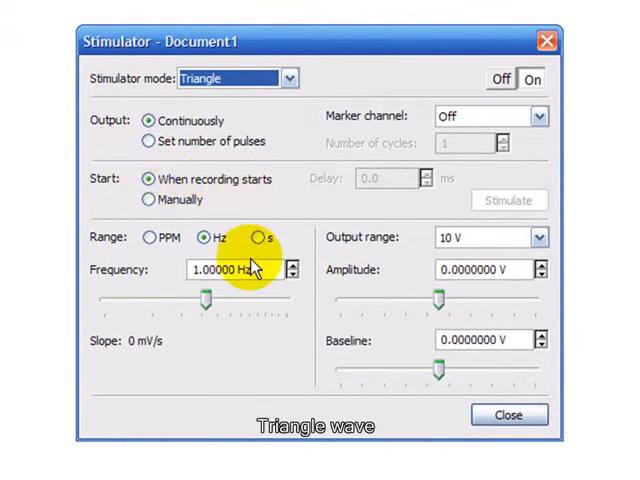
click(202, 238)
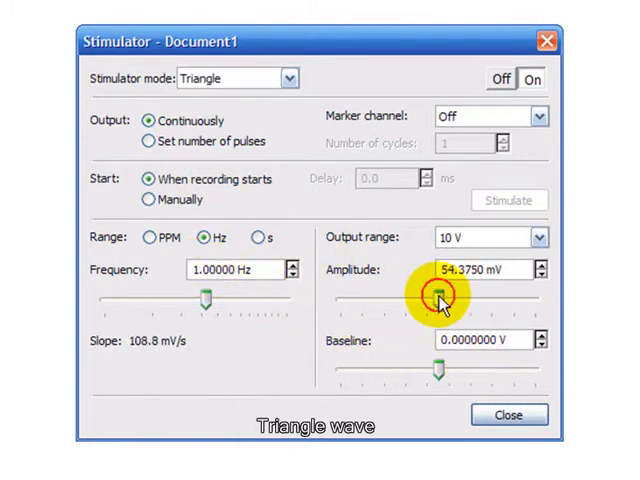
drag(437, 299, 500, 299)
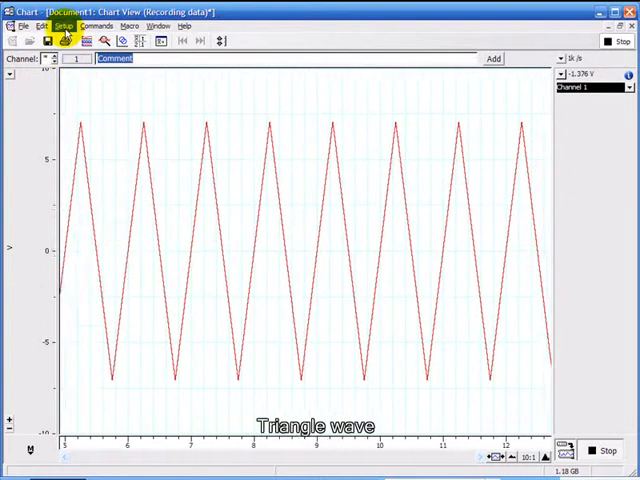
Adjust the triangle wave to 5 Hz and about 4 V in the Stimulator Panel, switch output off, stop recording
click(65, 25)
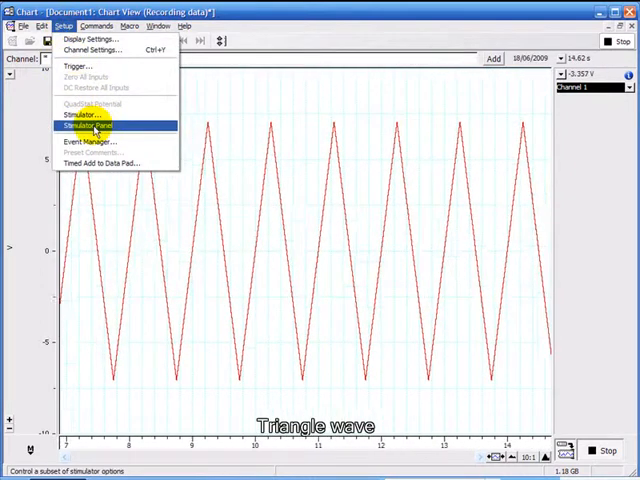
click(89, 125)
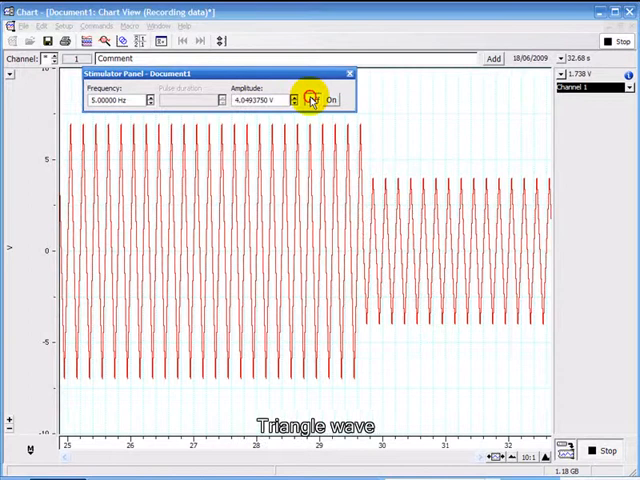
click(322, 99)
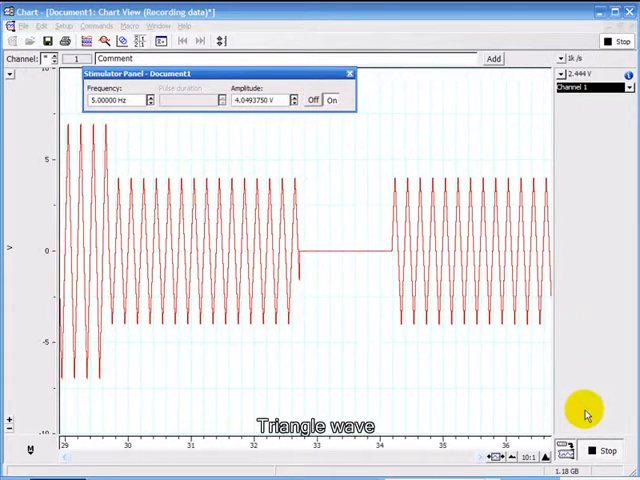
click(610, 40)
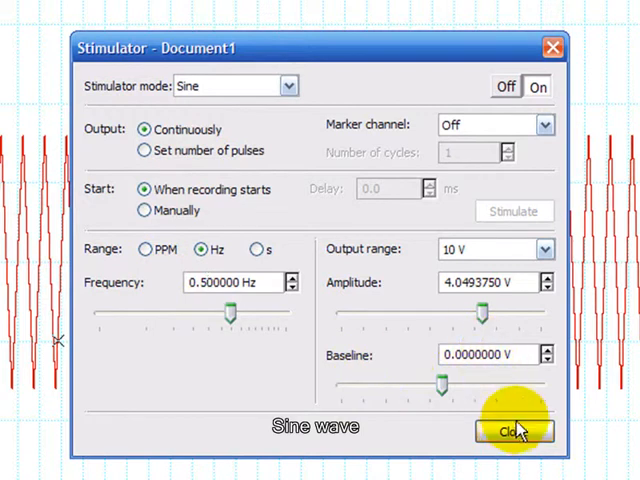
Apply Sine mode at 0.5 Hz and 4.049375 V amplitude and close the dialog
click(513, 431)
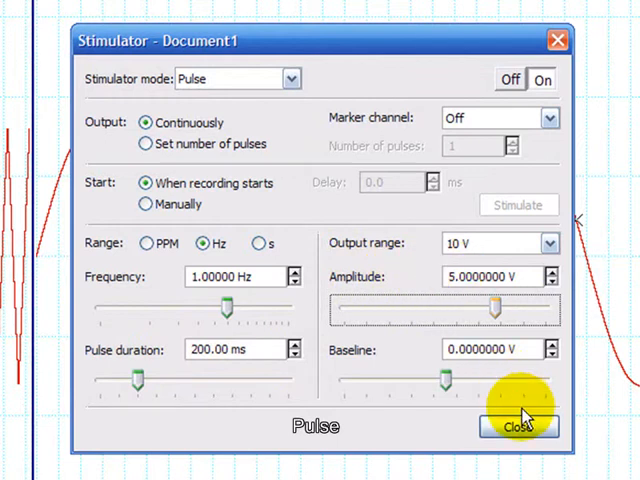
Apply Pulse mode with 5 V amplitude and 200 ms duration at 1 Hz, and close the dialog
click(515, 426)
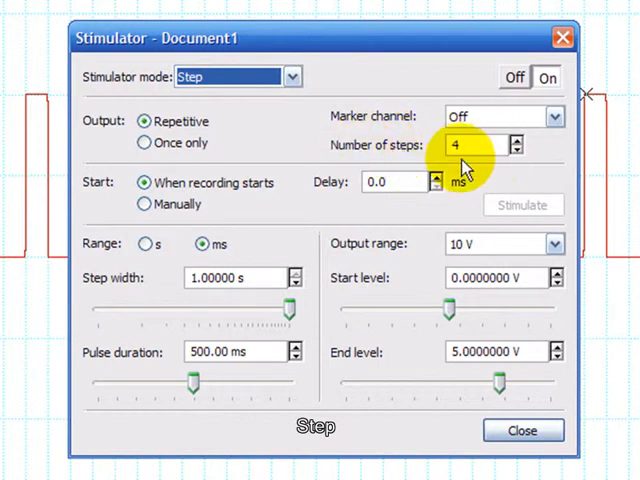
Set 4 steps from a 0 V start level to 5 V end level and start recording
click(240, 278)
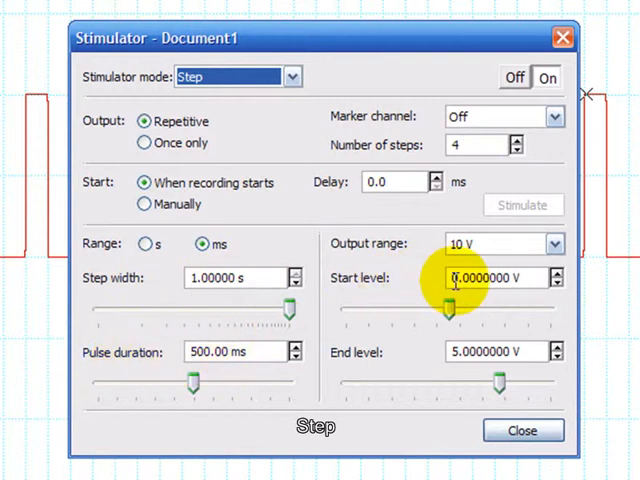
click(500, 351)
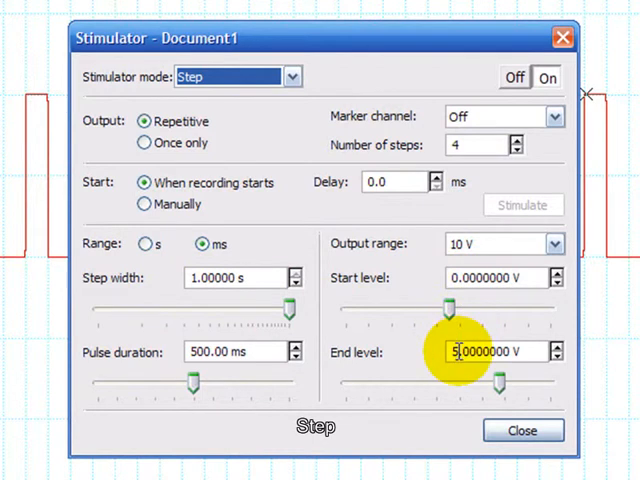
click(522, 430)
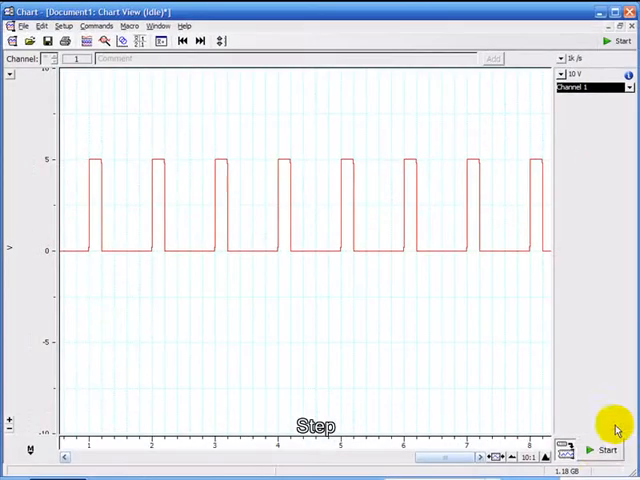
click(606, 449)
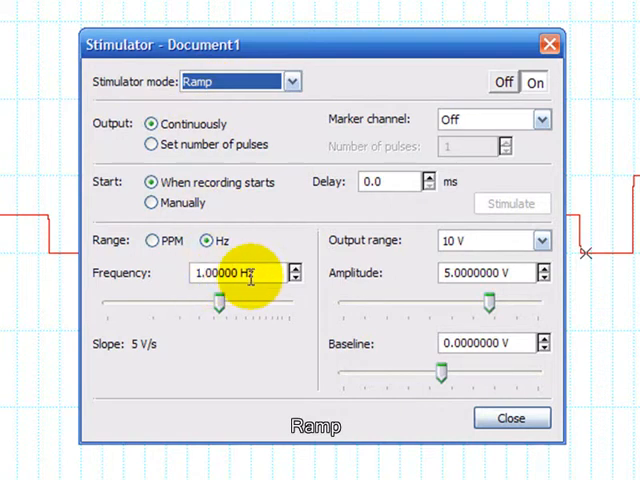
mouse_move(370, 358)
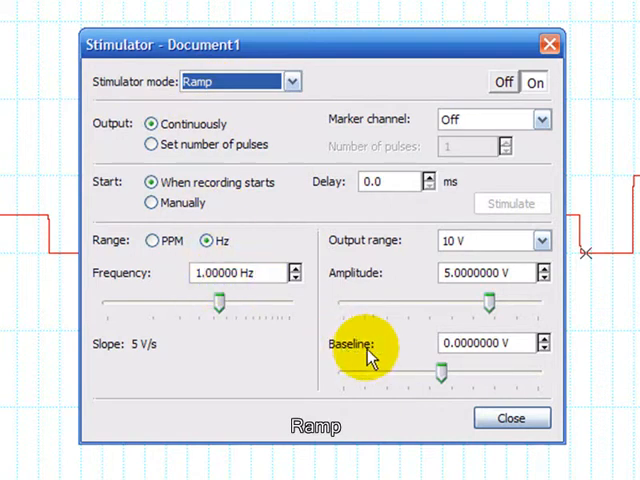
Set the ramp amplitude to 5 V, with 1 Hz frequency and 0 V baseline
click(490, 273)
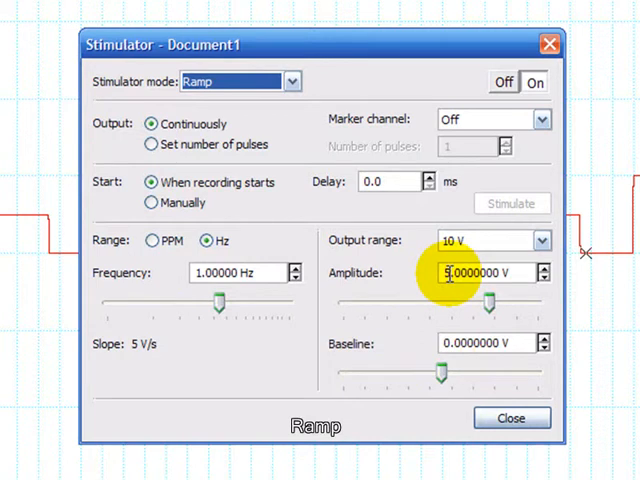